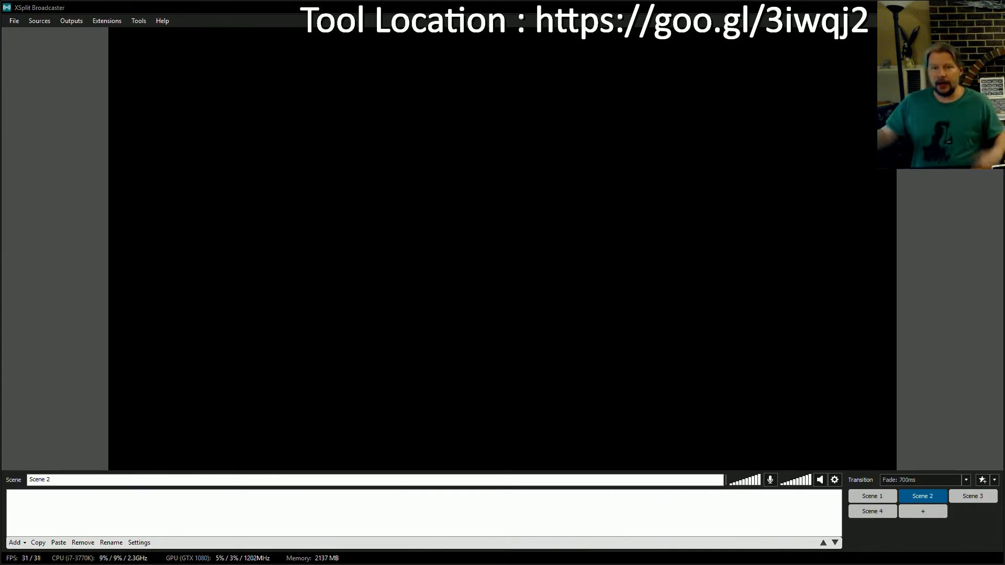
mouse_move(71, 338)
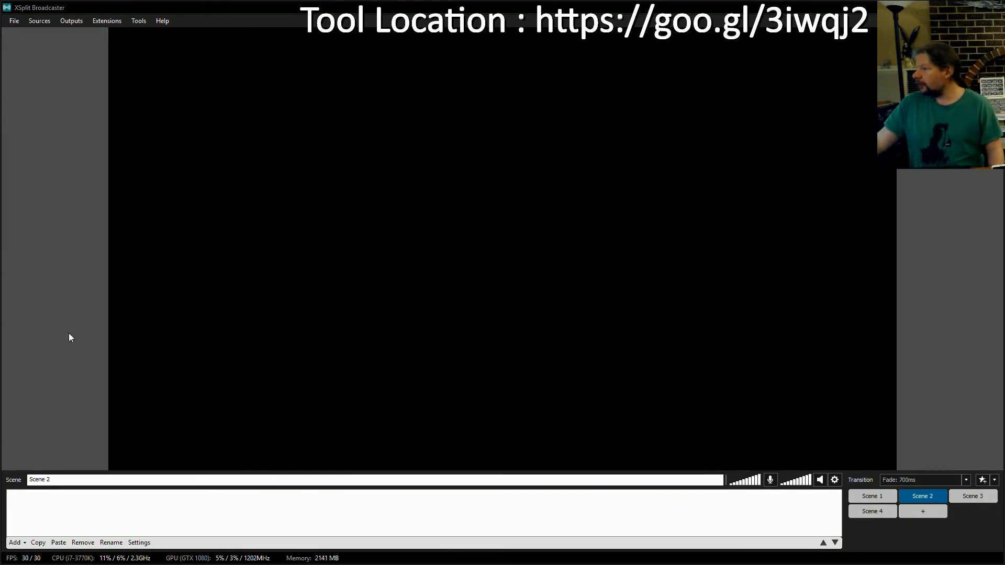
mouse_move(110, 95)
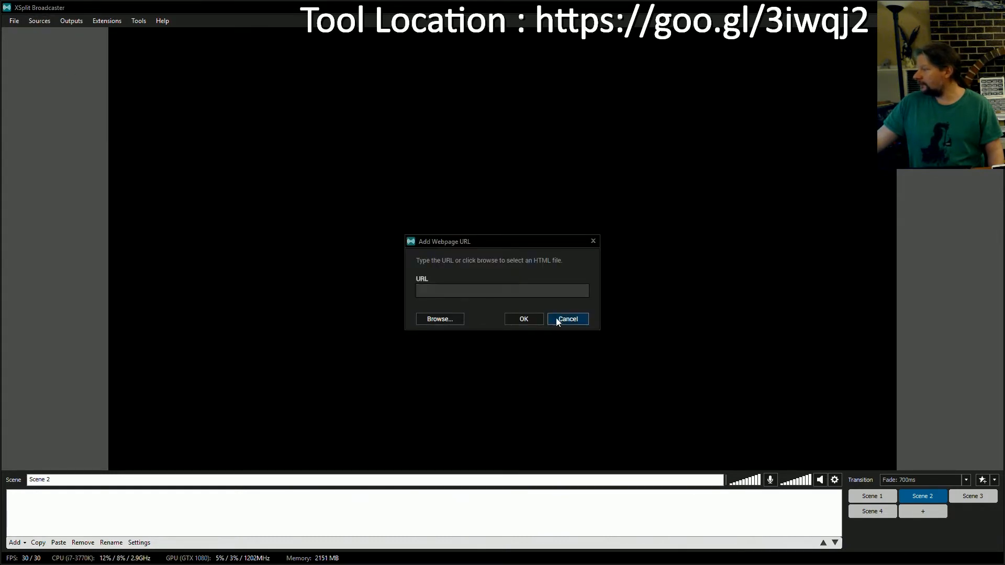
Cancel the webpage source and begin adding a Text source to Scene 2
click(38, 21)
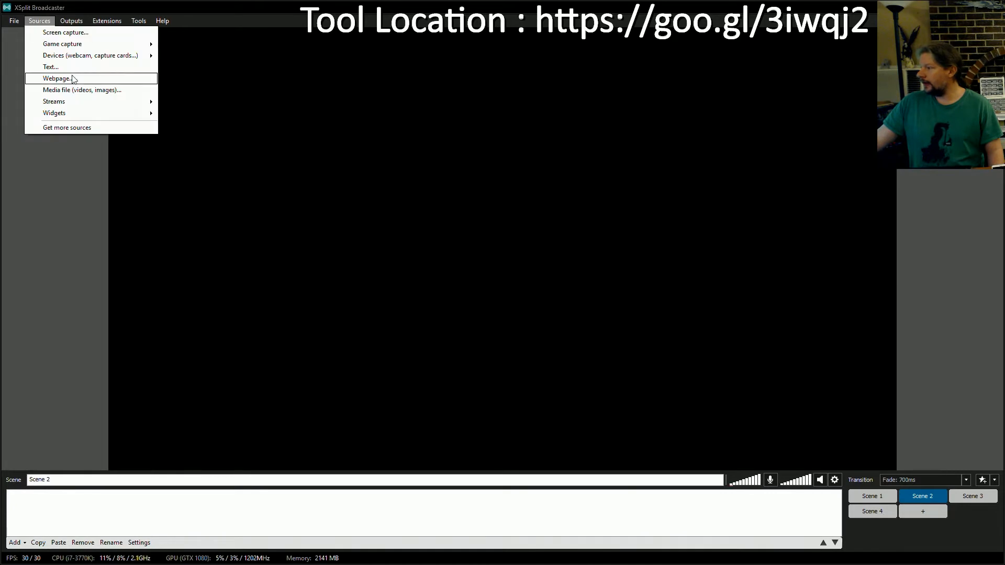
click(50, 67)
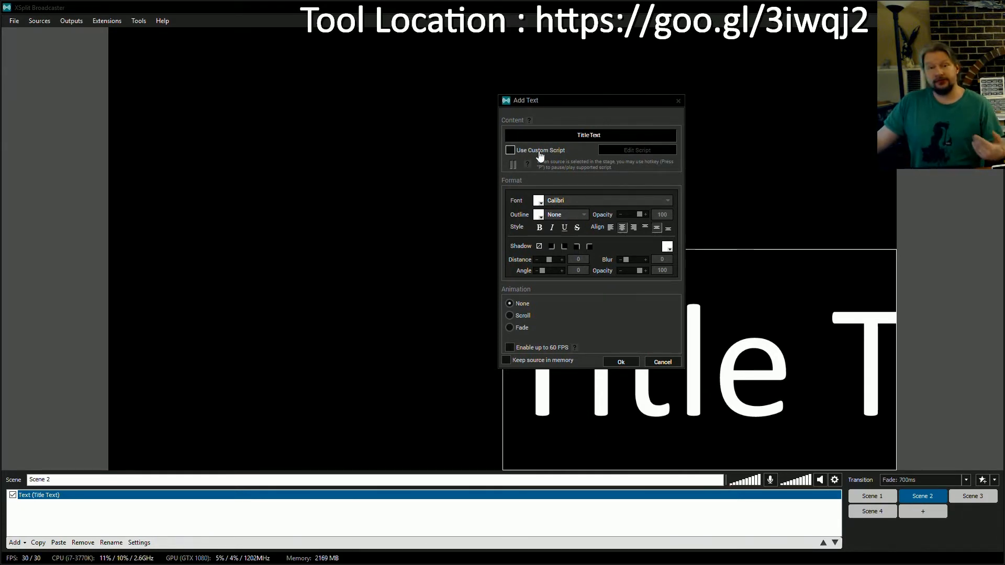
Script the text source to load its content from C:\Player1\Field1.txt and update it
click(510, 150)
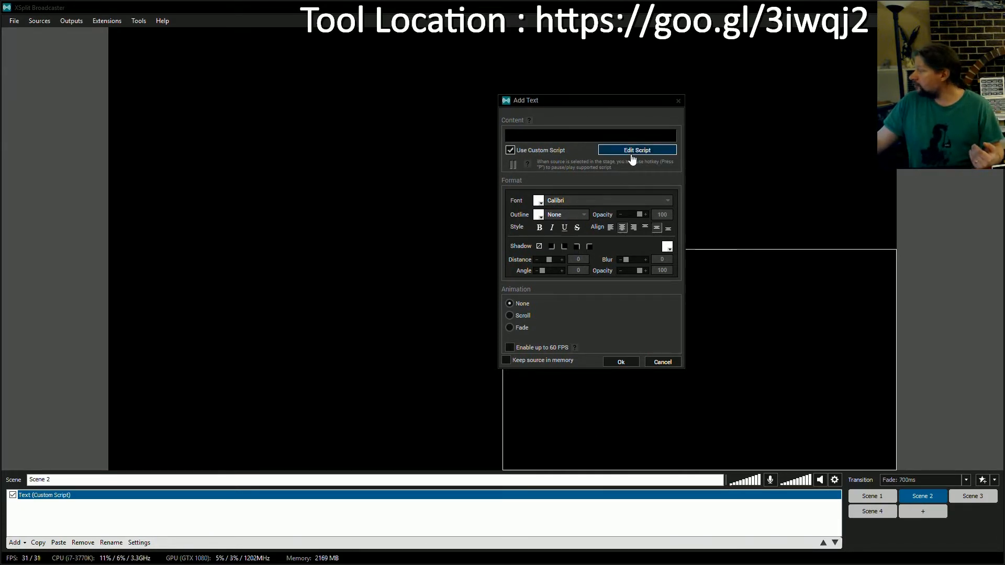
click(637, 150)
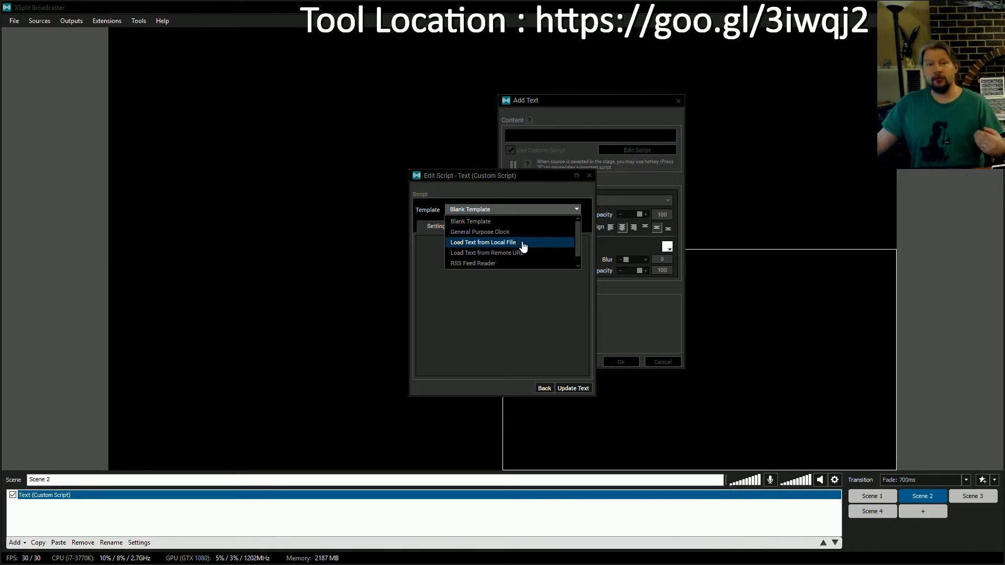
click(483, 241)
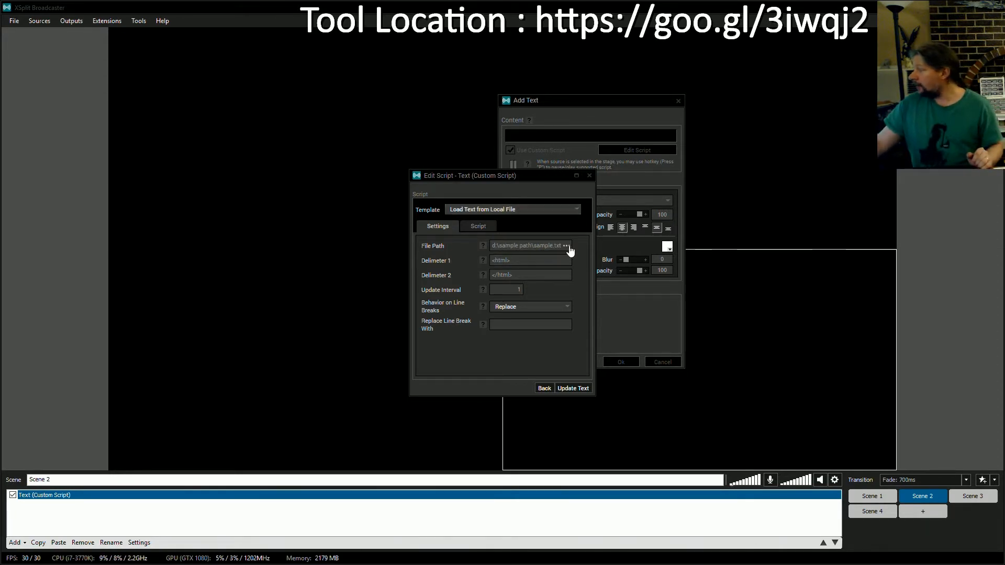
click(566, 245)
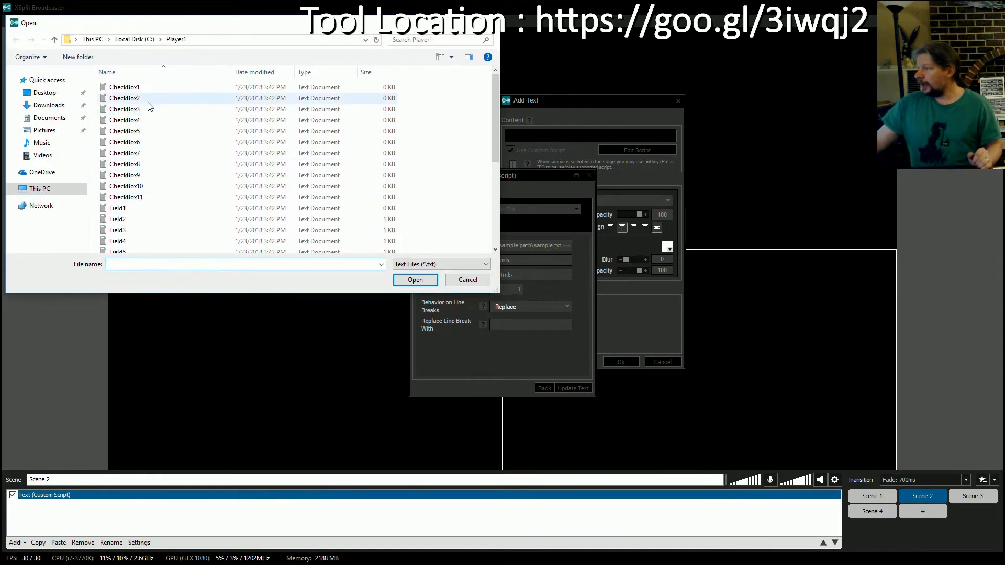
mouse_move(125, 142)
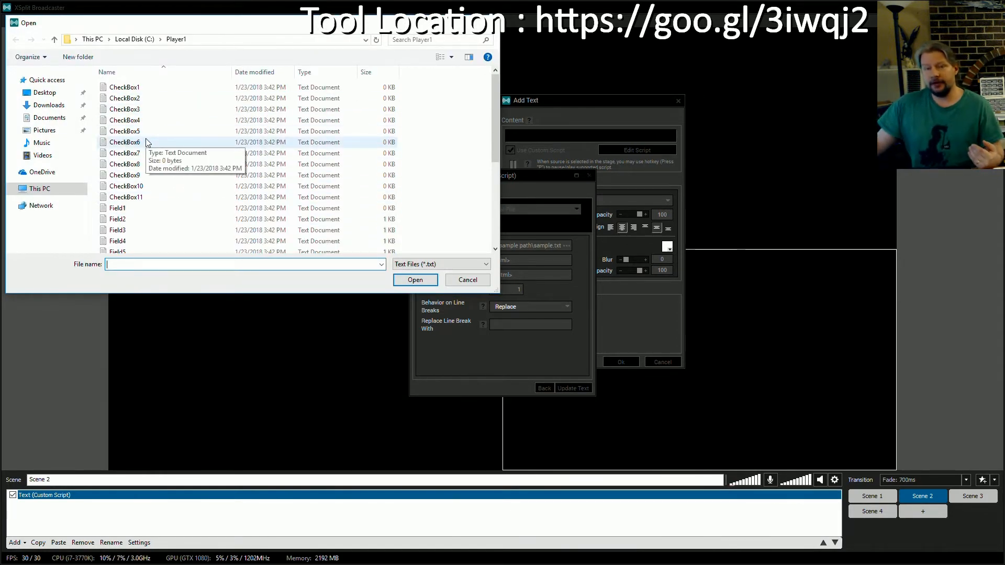
mouse_move(139, 207)
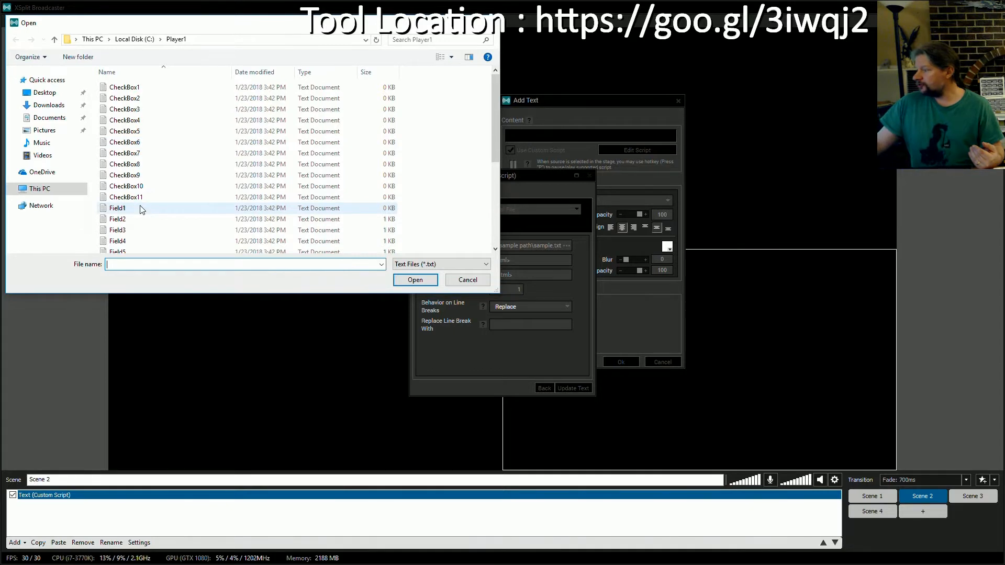
click(415, 280)
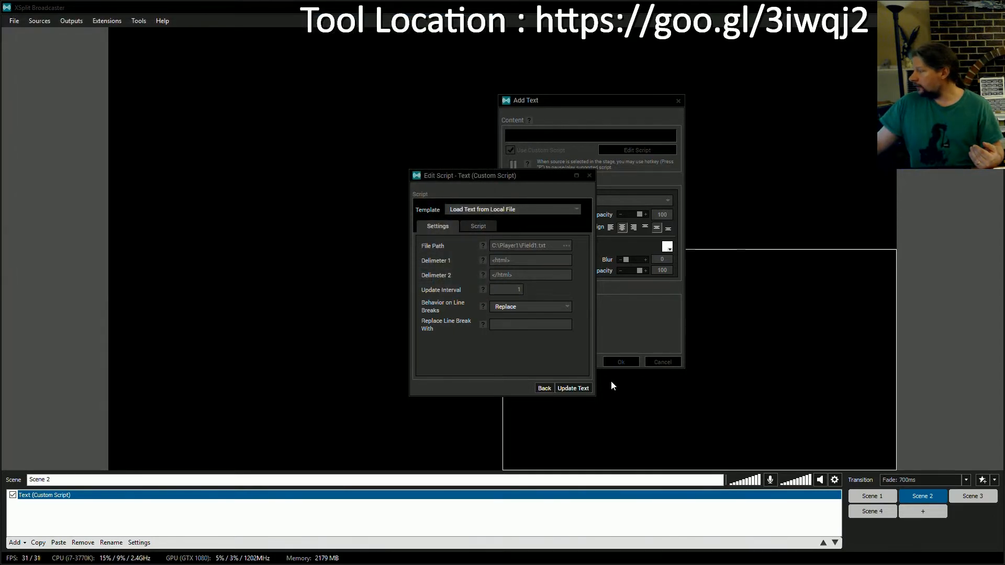
click(572, 387)
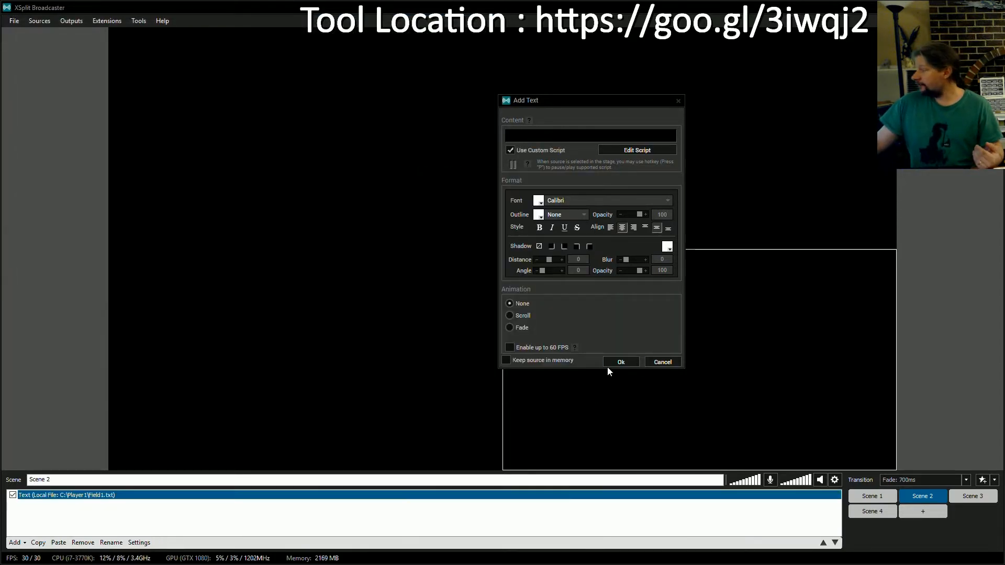
Confirm the text source, enter "Player Name" in Field 1 and save to the text files
click(619, 361)
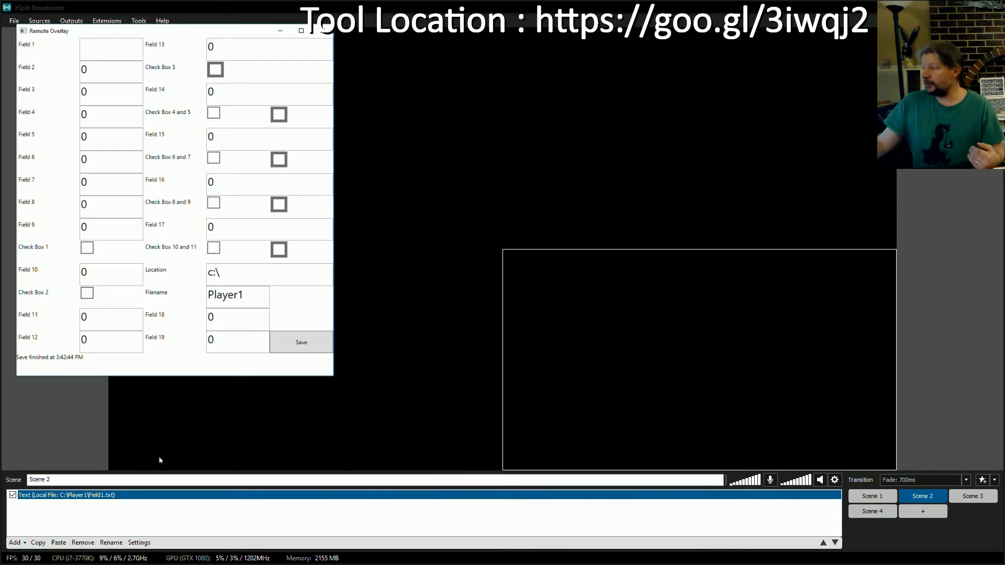
click(110, 48)
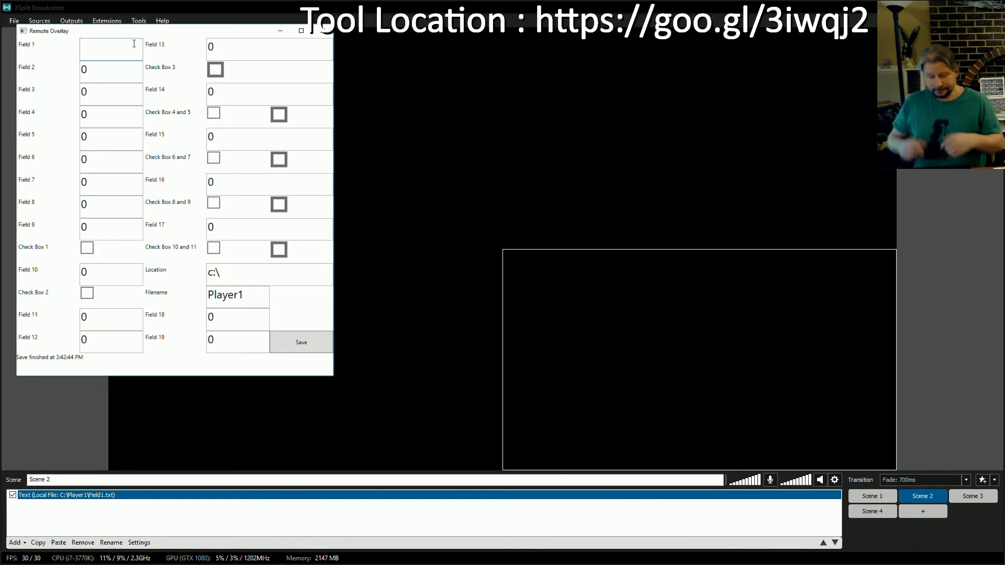
text(P)
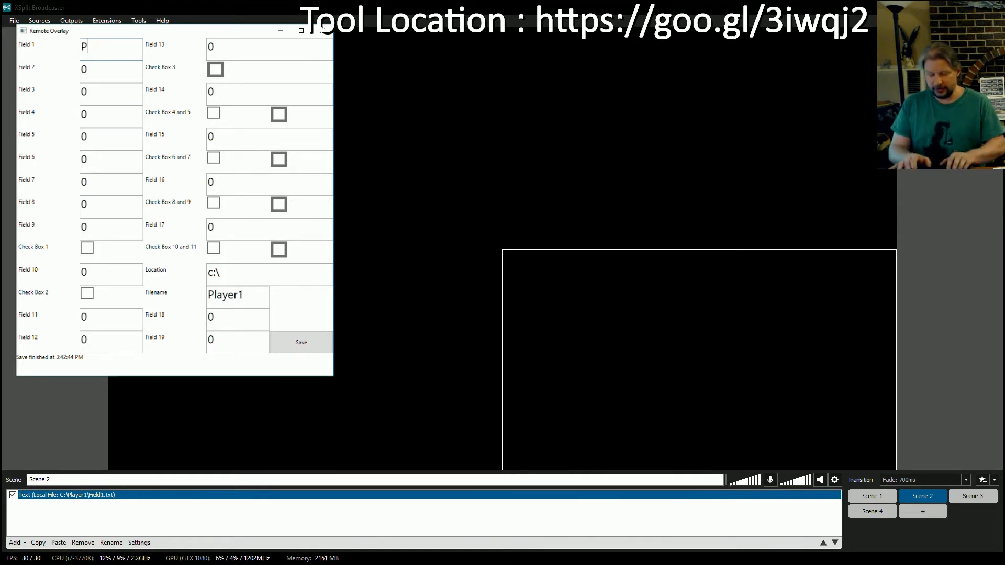
text(layer Name)
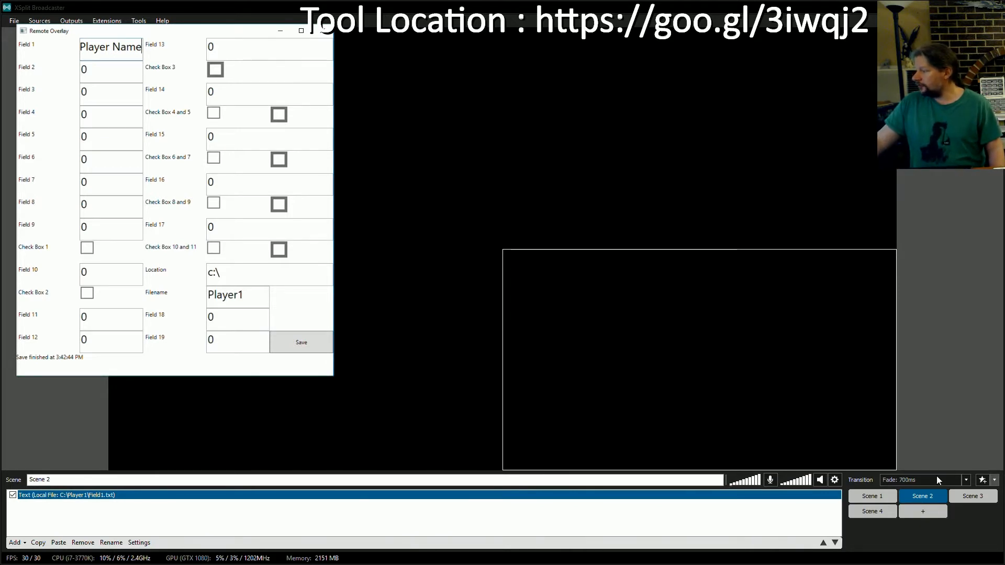
mouse_move(404, 306)
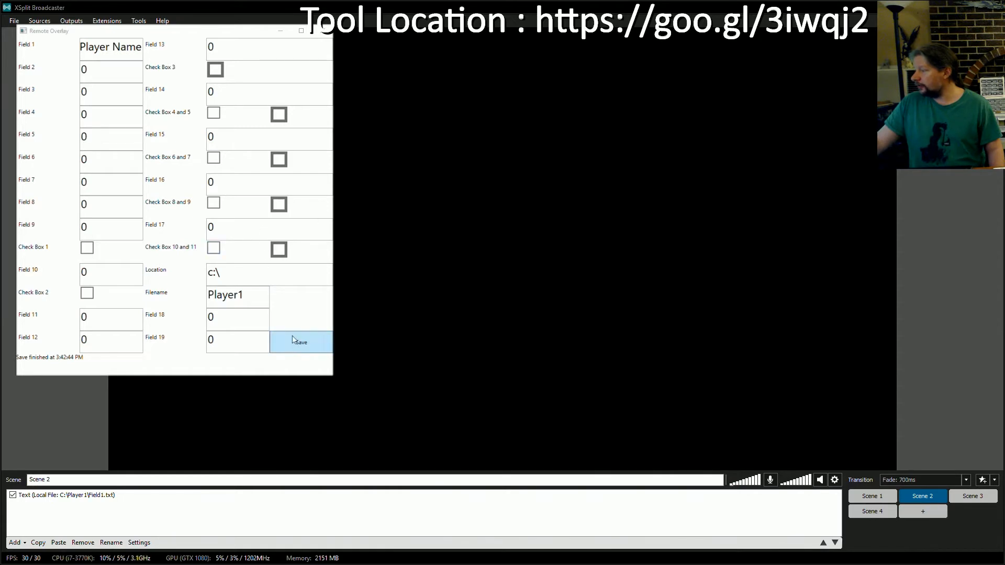
click(300, 341)
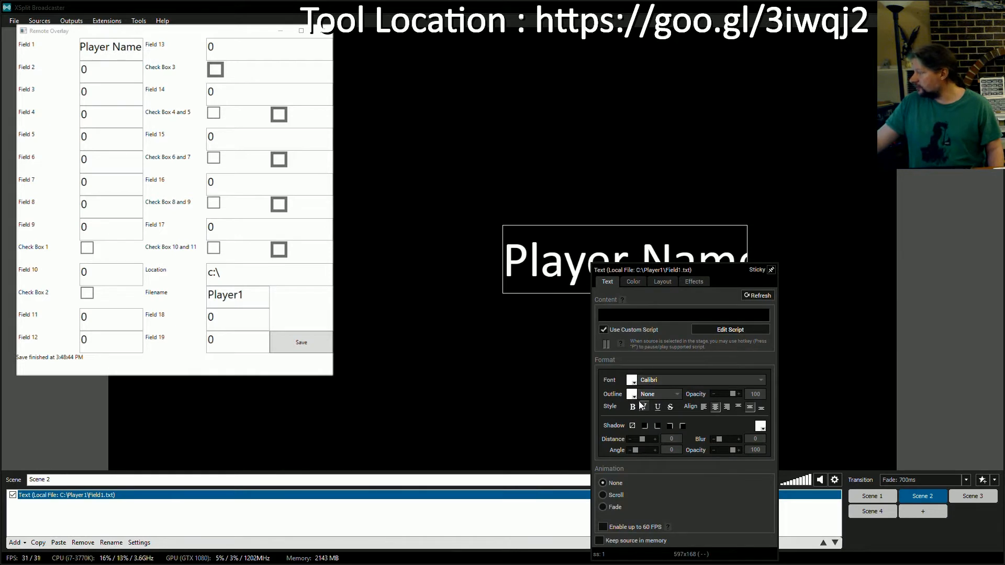
Restyle the Player Name stage text so it shows in blue
click(658, 393)
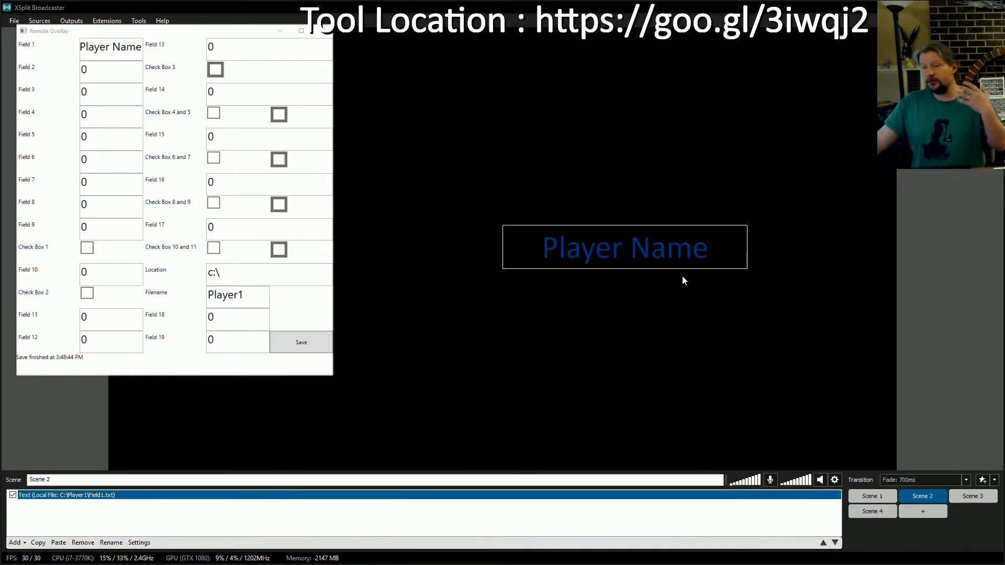
mouse_move(661, 286)
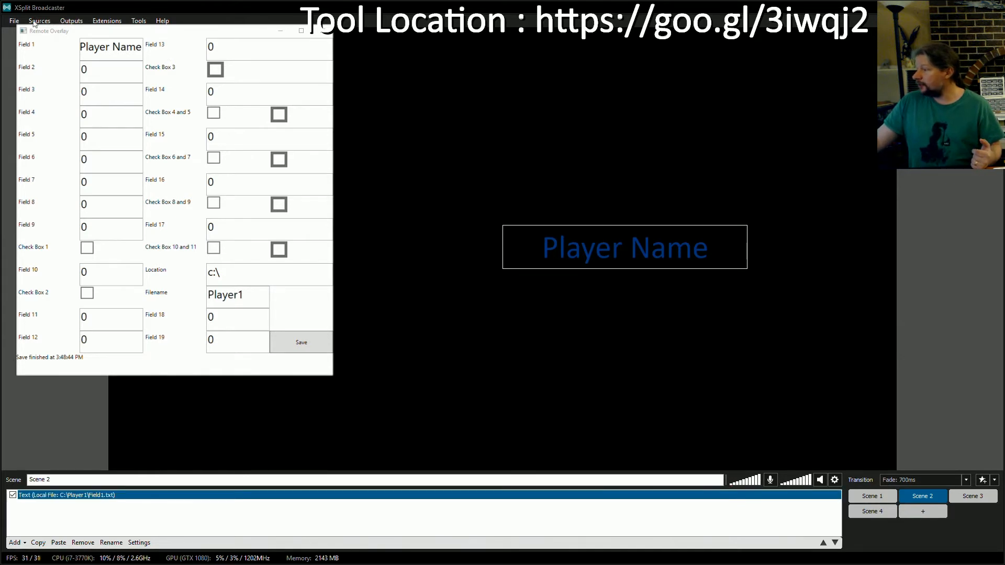
Replace Field 1 with "Something new" and save so the stage text updates
double_click(127, 47)
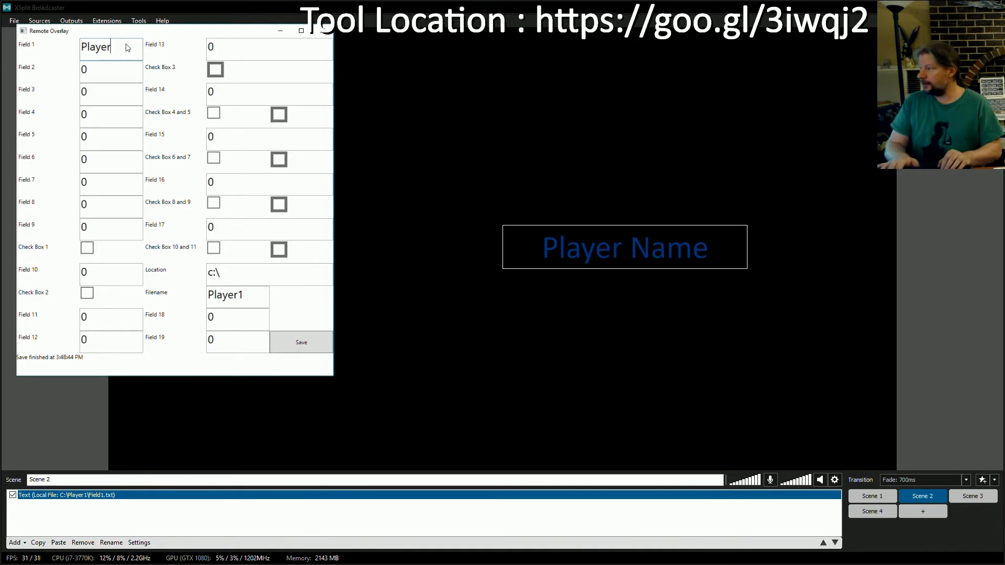
text(Someyh)
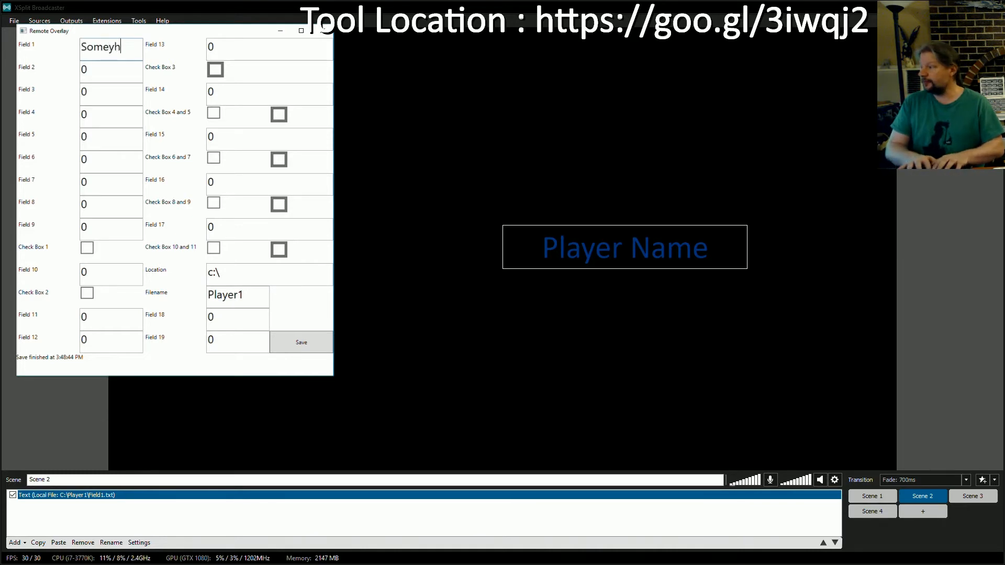
key(backspace)
text(thing new)
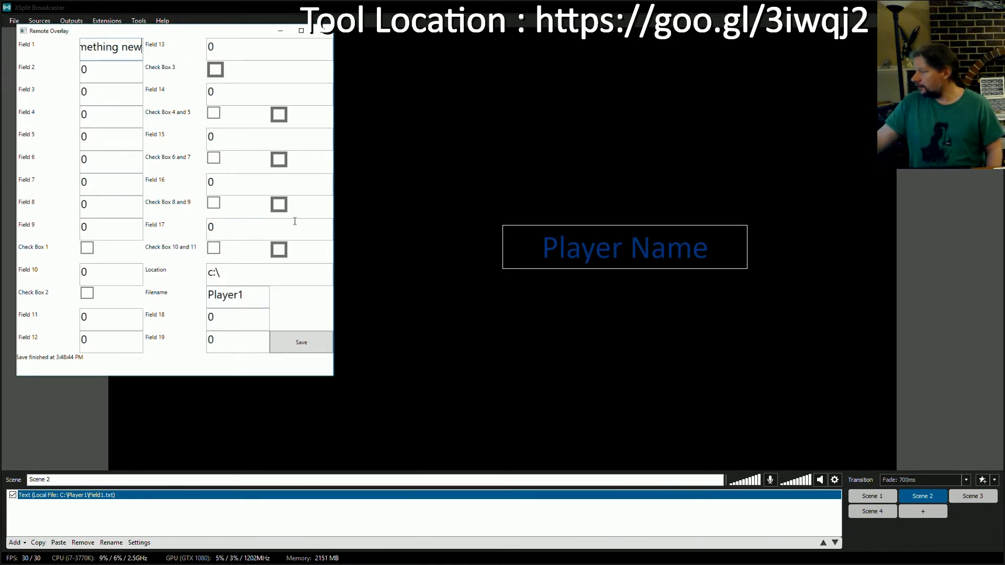
click(300, 341)
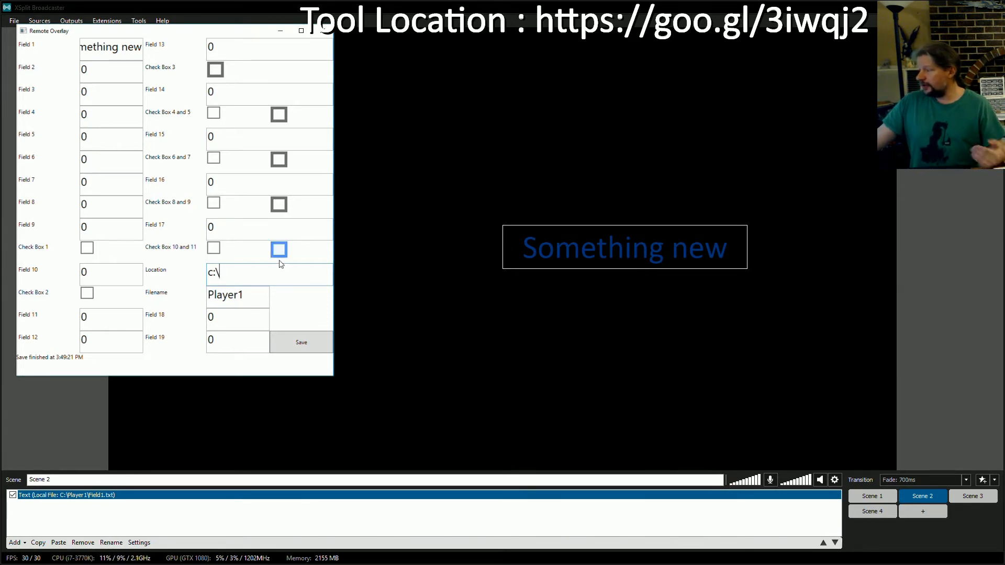
click(238, 295)
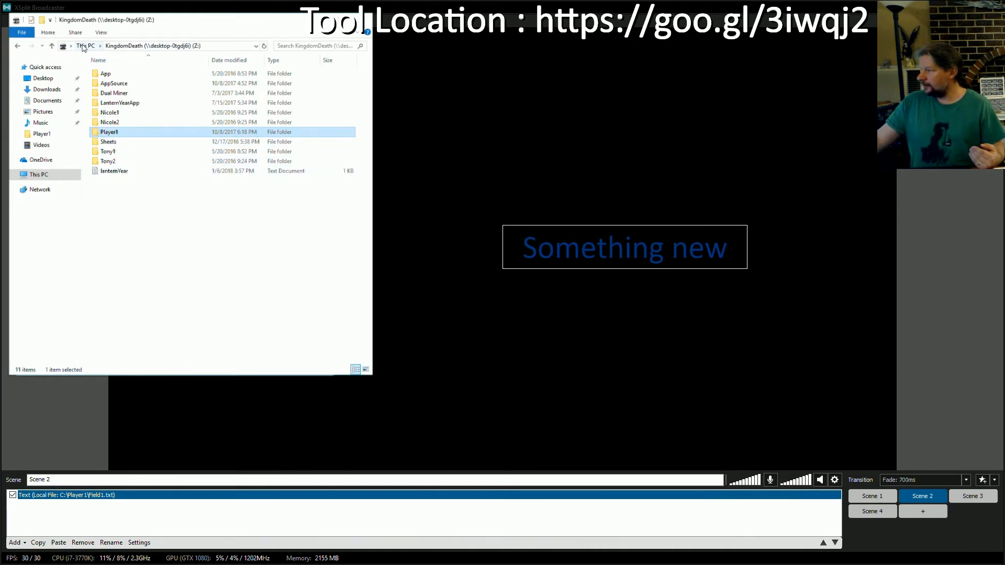
Browse C: to the Player1 folder and view Field1.txt in Notepad showing "Something new"
click(83, 45)
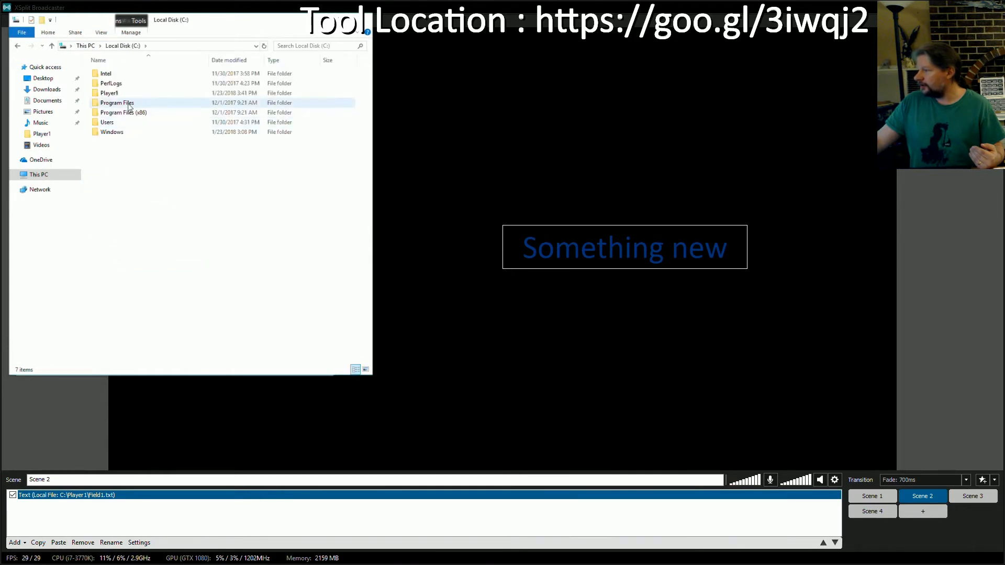
mouse_move(109, 94)
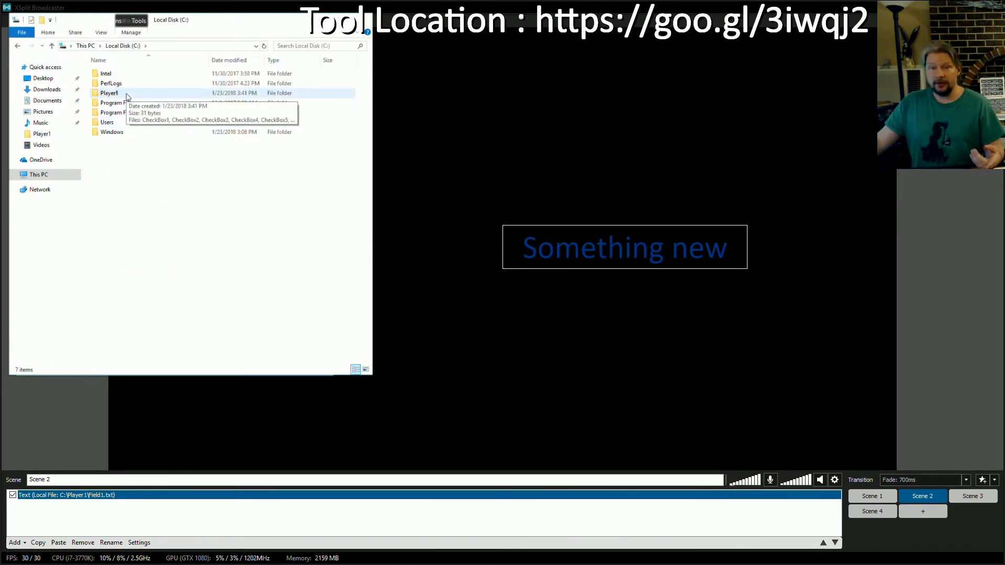
mouse_move(162, 25)
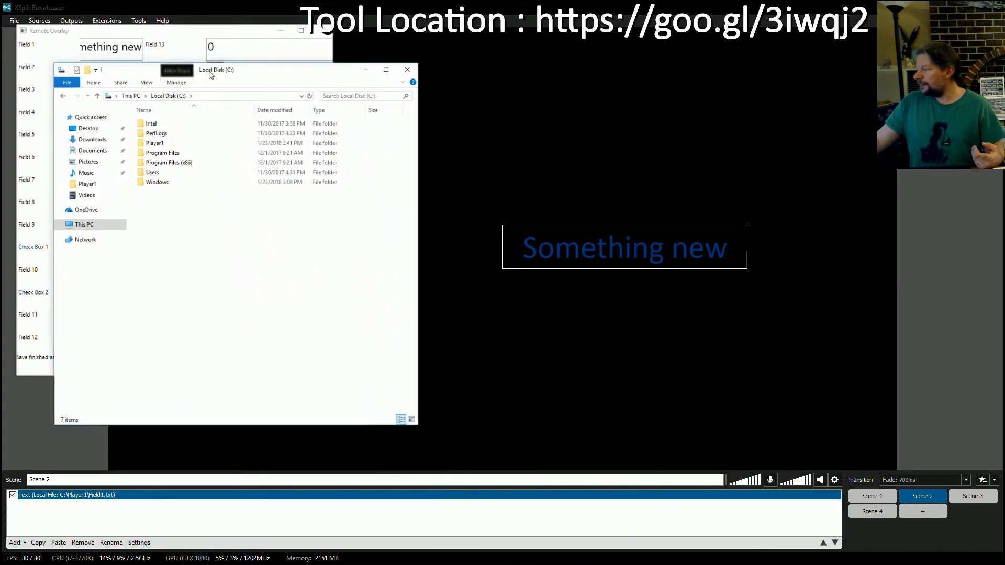
double_click(154, 143)
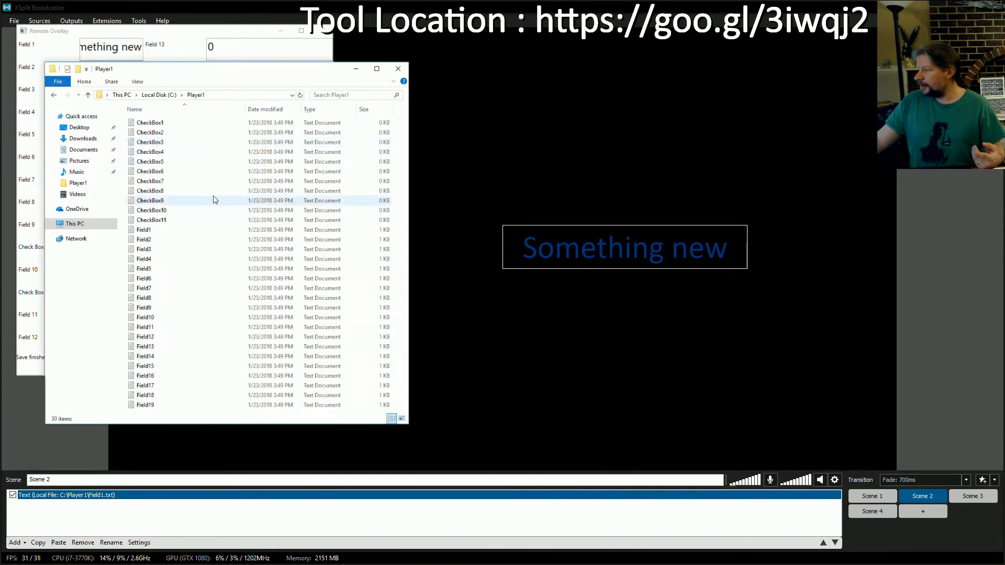
mouse_move(189, 296)
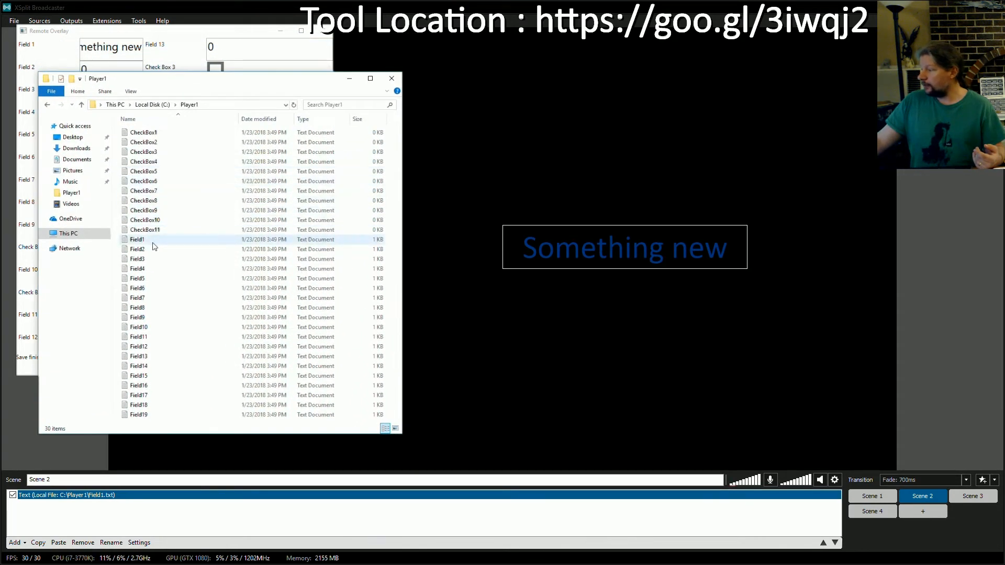
click(136, 238)
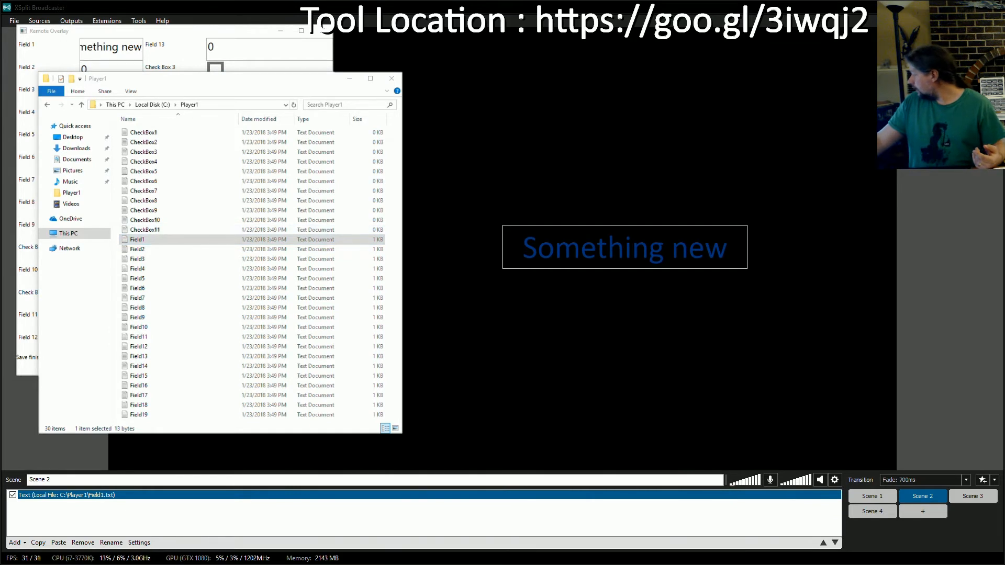
double_click(136, 239)
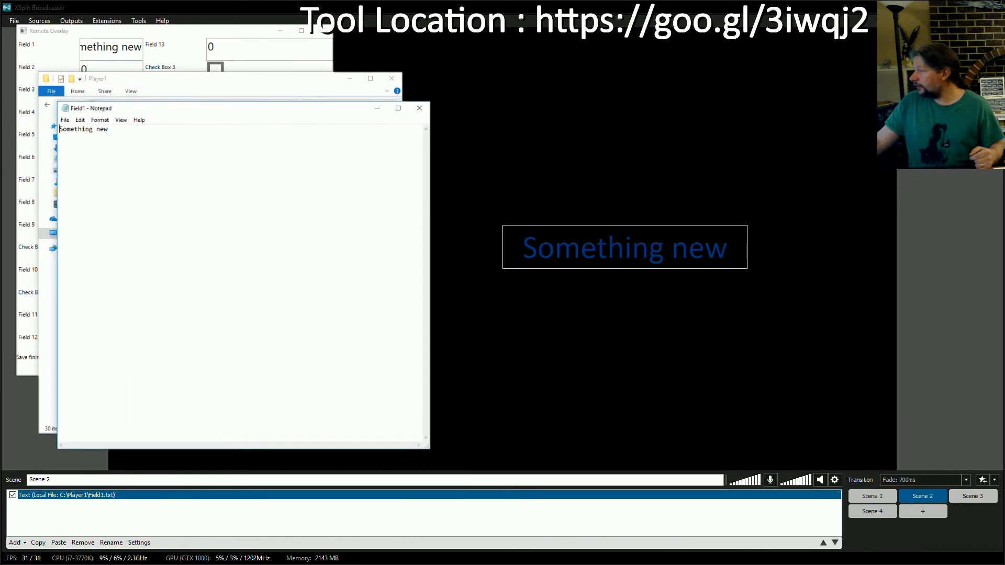
Set Field 1 back to "Player Name", save, and verify Field1.txt now reads it
click(418, 107)
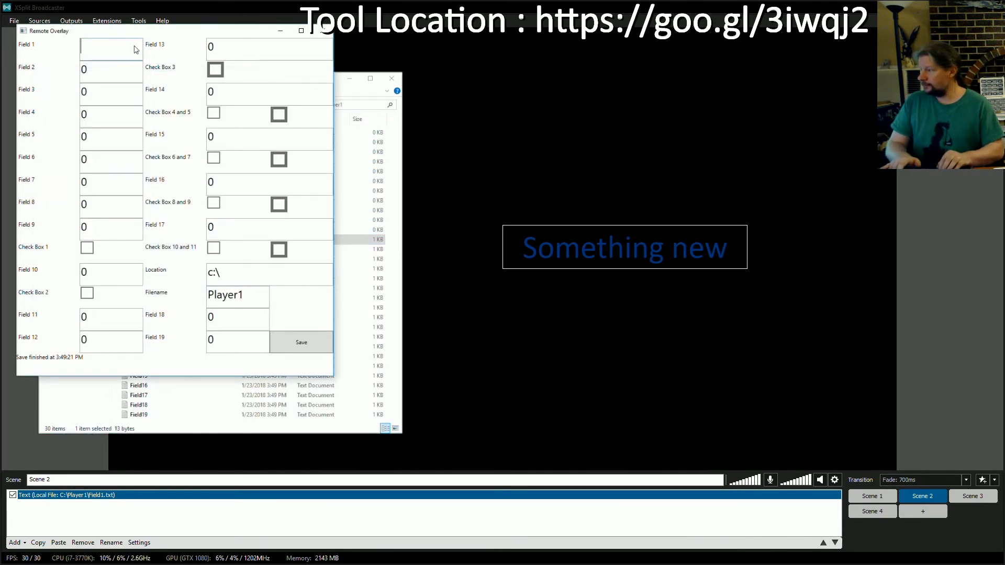
text(Player)
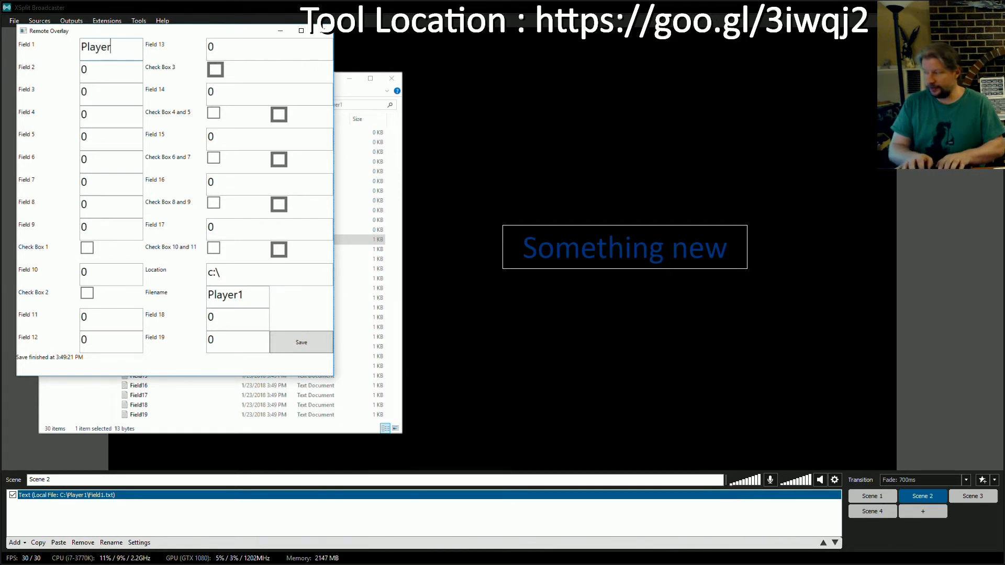
text(Name)
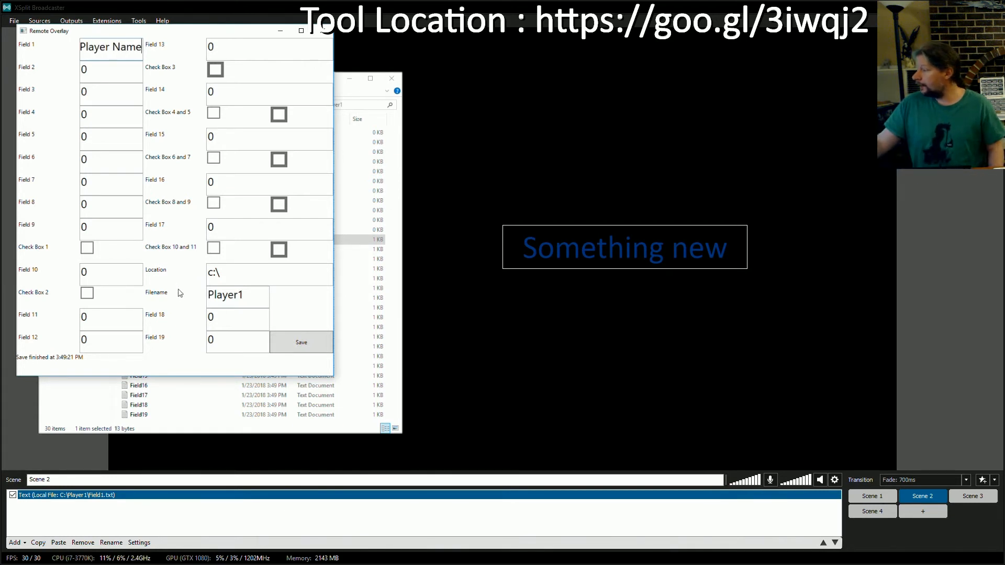
click(301, 341)
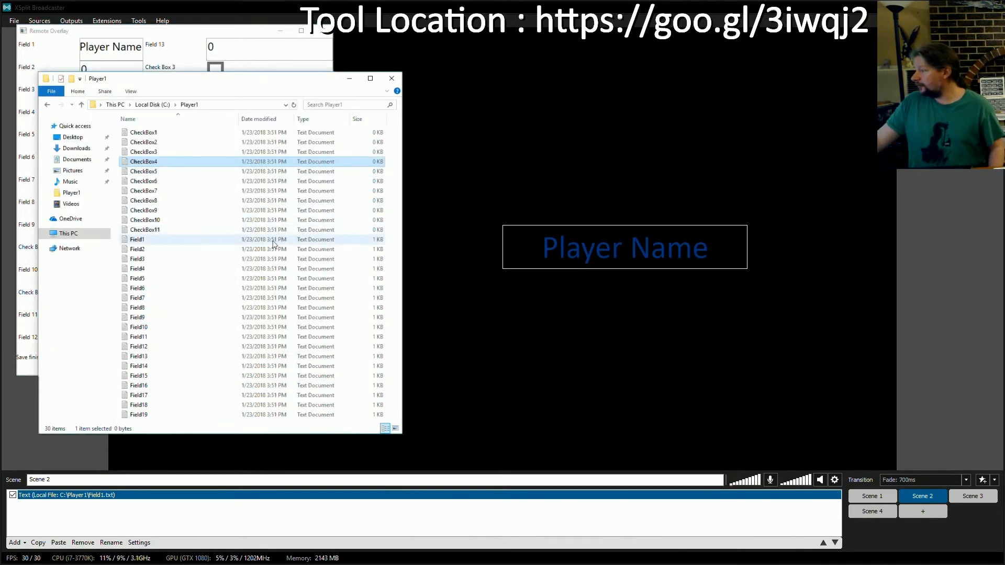
double_click(136, 238)
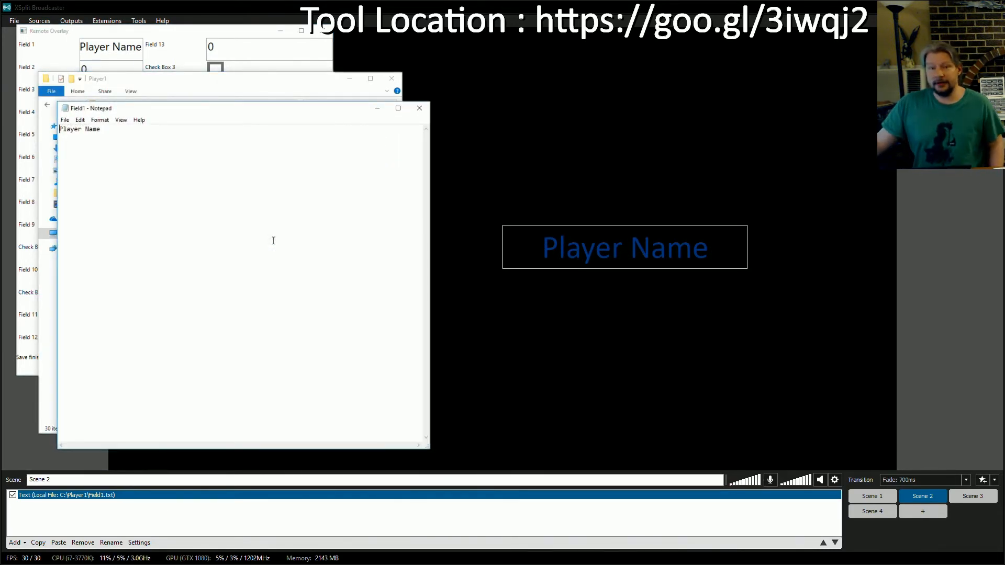
click(419, 108)
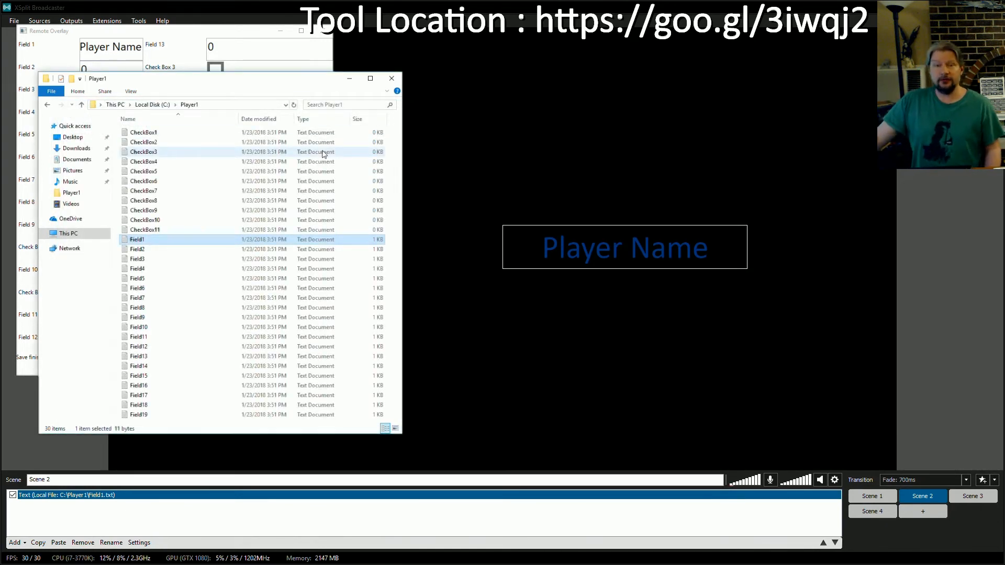
mouse_move(332, 108)
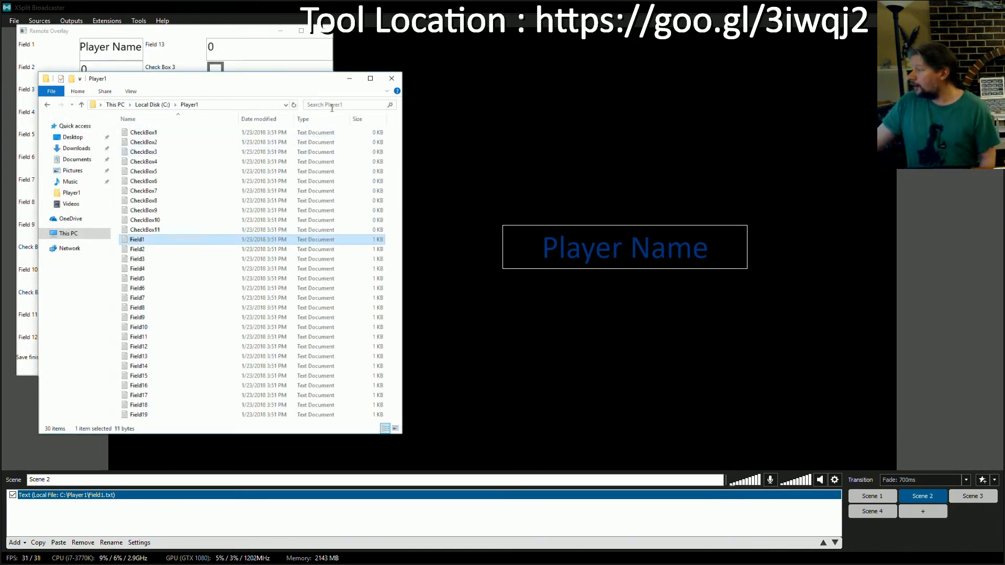
mouse_move(341, 99)
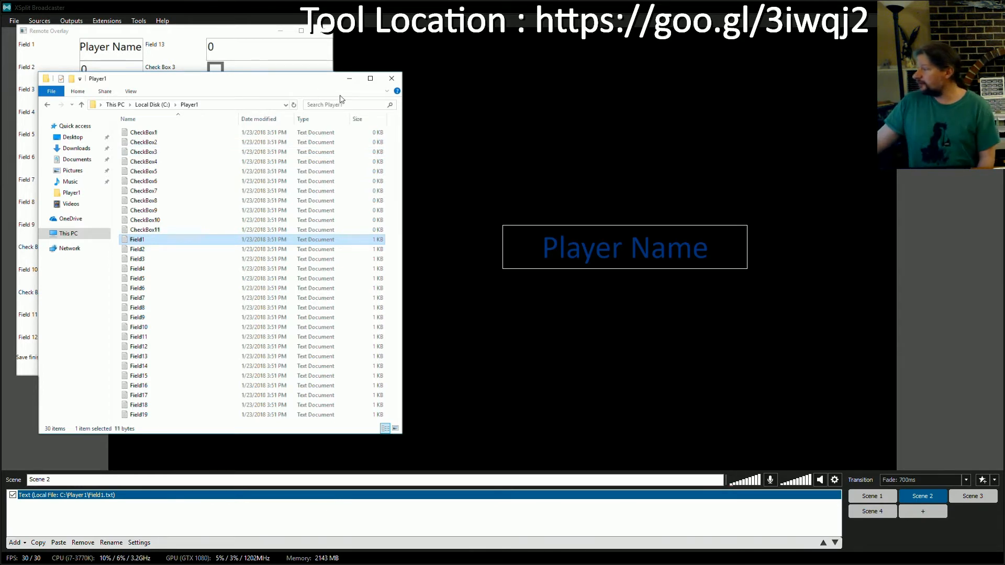
mouse_move(192, 151)
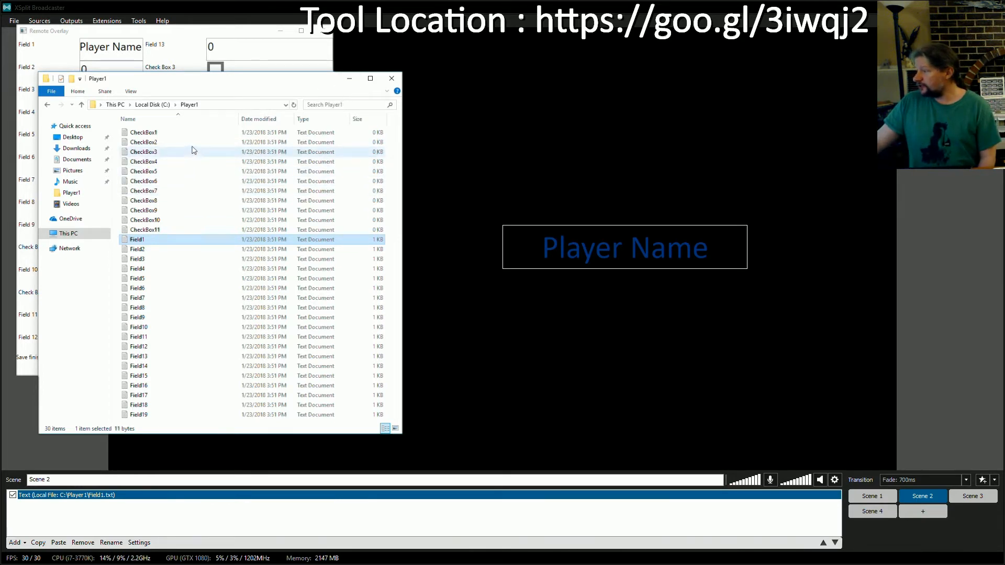
Save the Remote Overlay fields again, recheck the Player1 files, and minimize Explorer
double_click(143, 131)
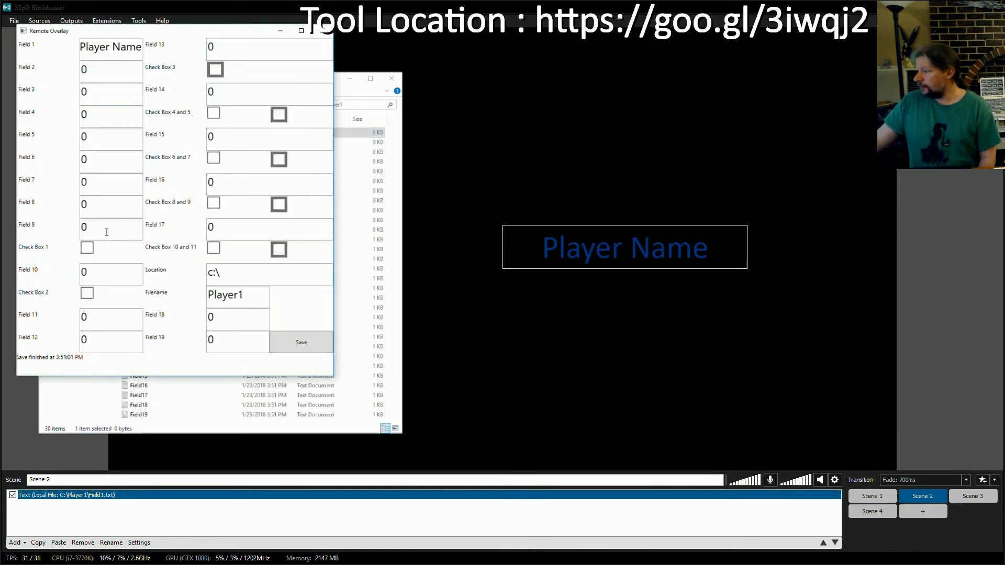
click(87, 247)
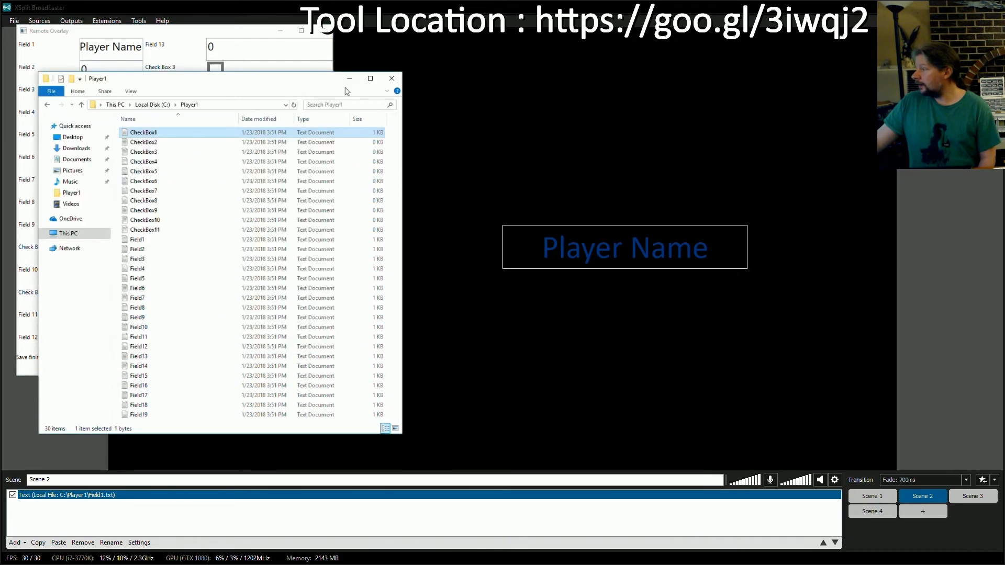
double_click(143, 132)
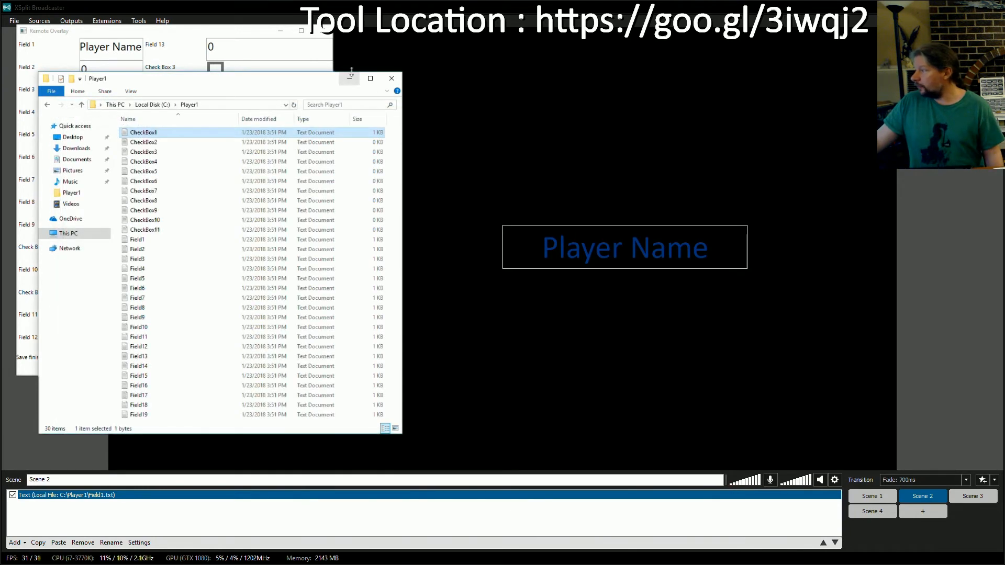
mouse_move(348, 81)
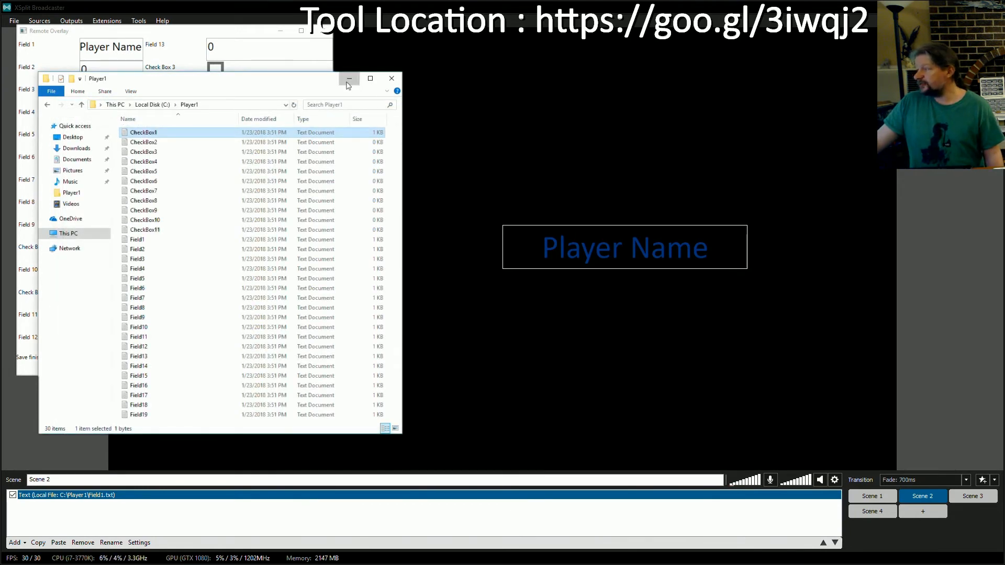
click(348, 78)
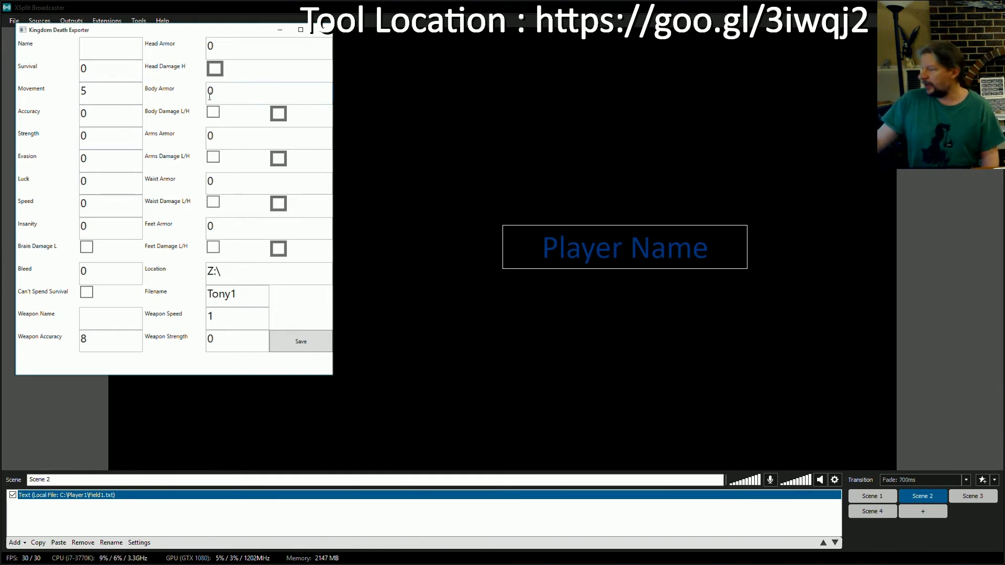
Show the Kingdom Death Exporter survivor form saving to Z:\ as Tony1
click(87, 247)
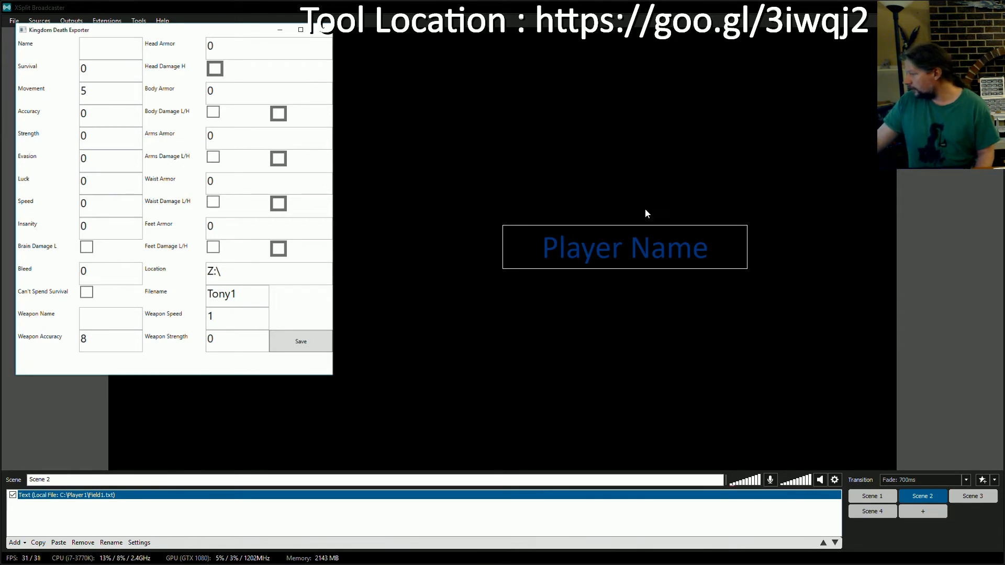
mouse_move(807, 103)
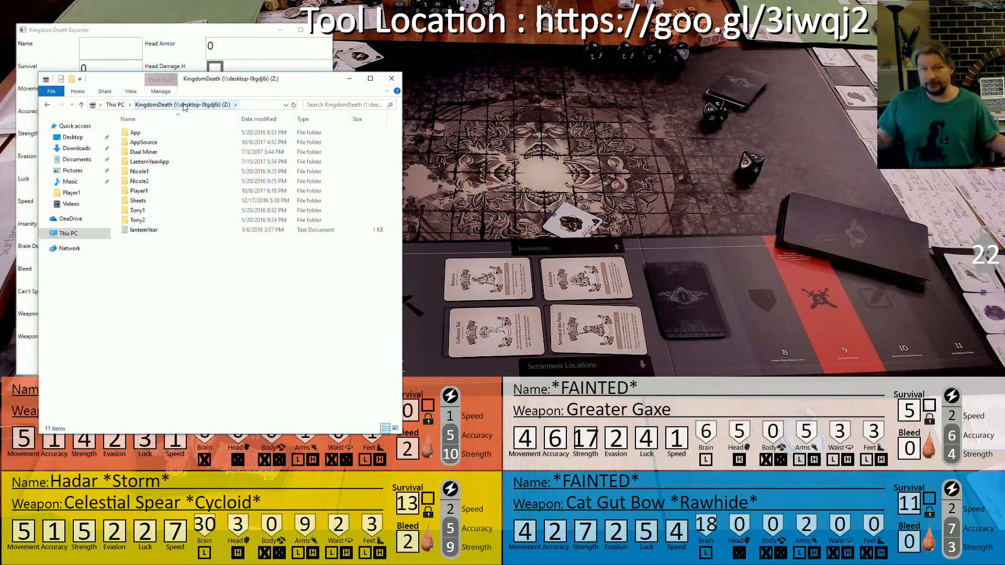
View the KingdomDeath (Z:) drive's survivor folders and select Tony1
click(143, 229)
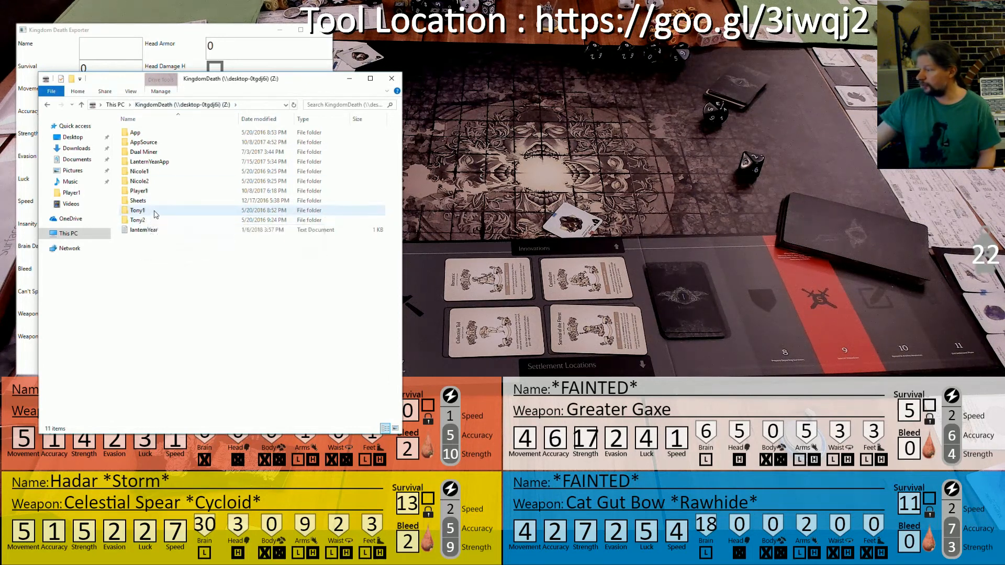
click(138, 200)
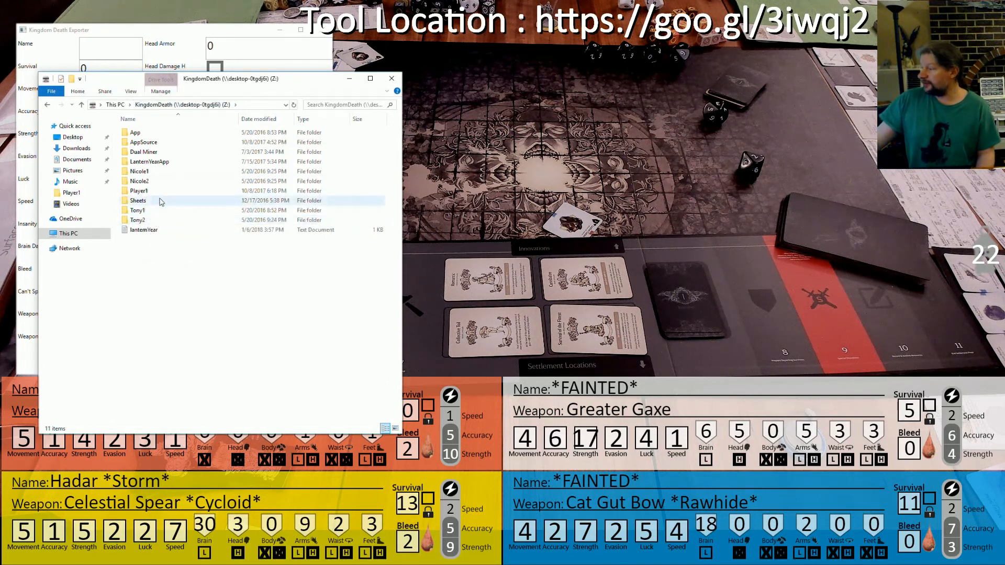
mouse_move(139, 170)
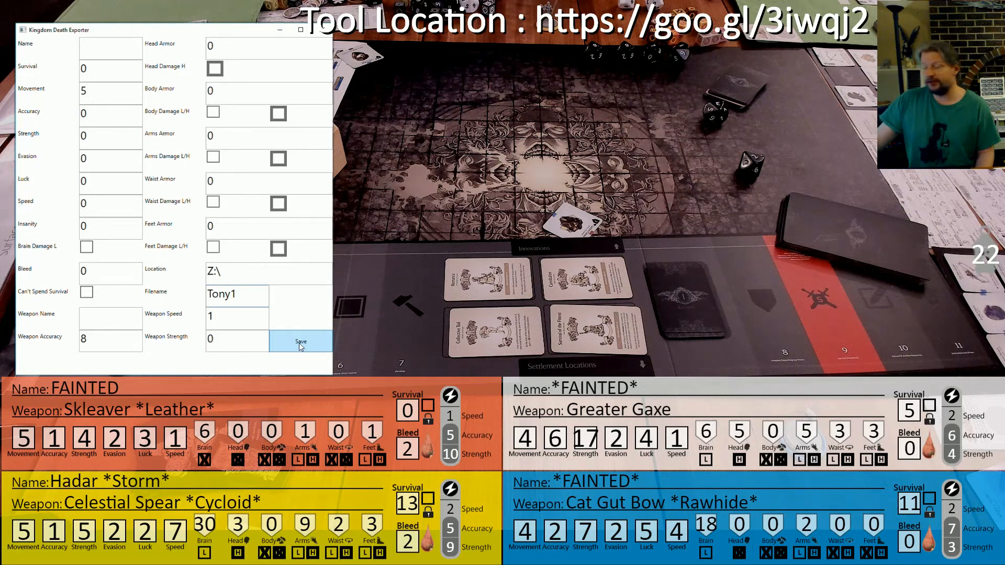
Save the blank Tony1 form so the orange card resets to empty name and base stats
click(300, 340)
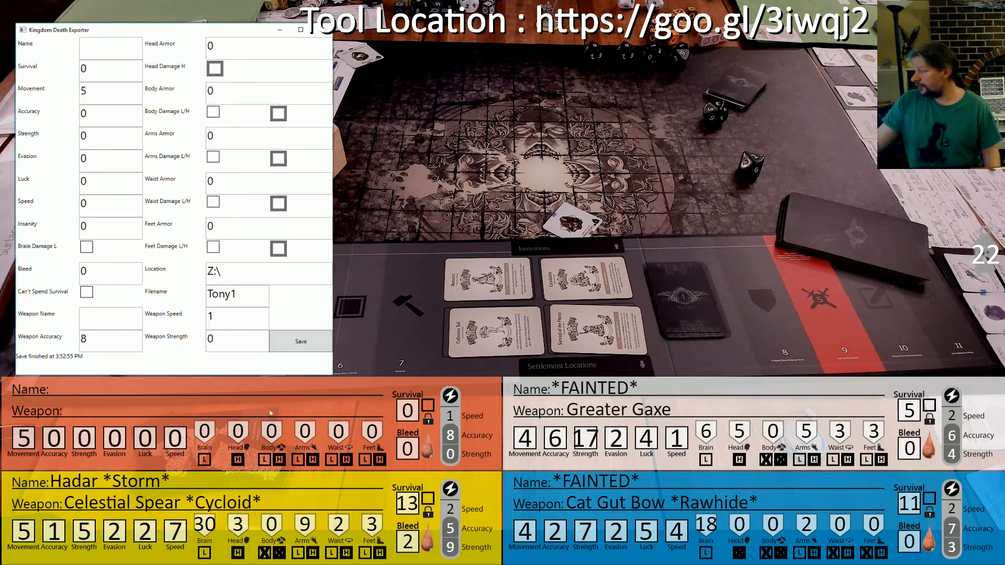
Enter name 'oihrgfjoerag', mark Body light and Arms heavy damage, and weapon 'ehrgiujqgna'
click(109, 47)
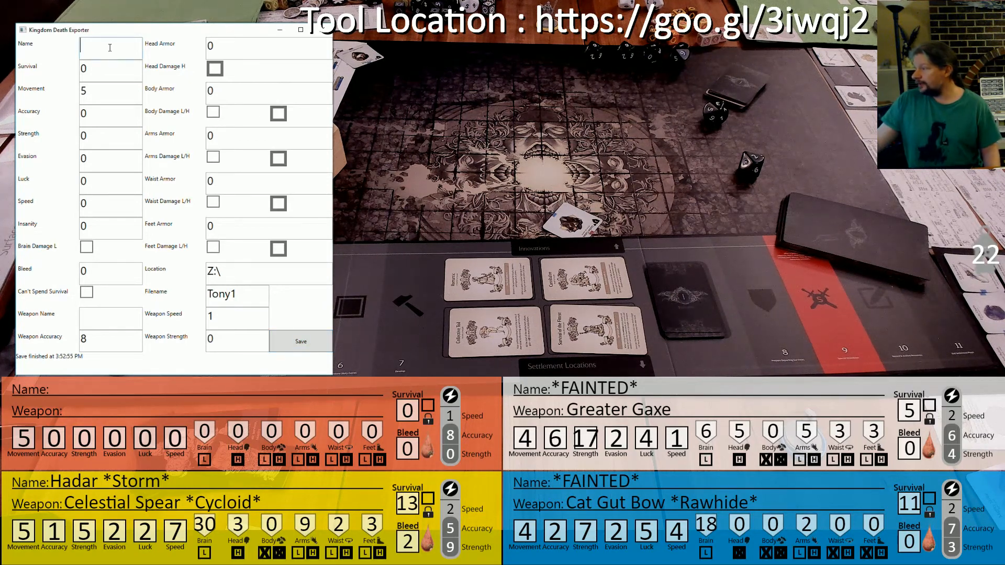
text(oihrgfjoerag)
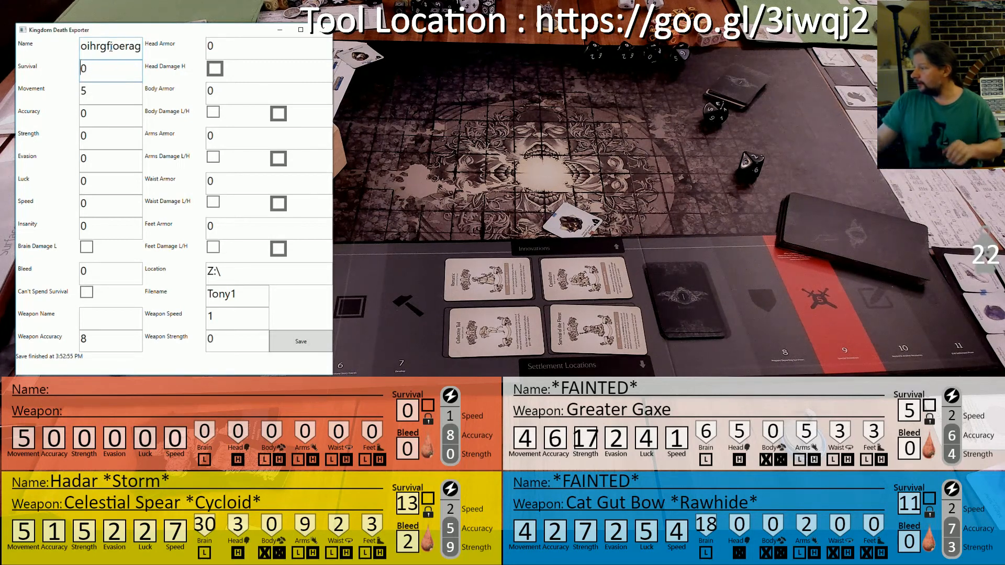
click(212, 113)
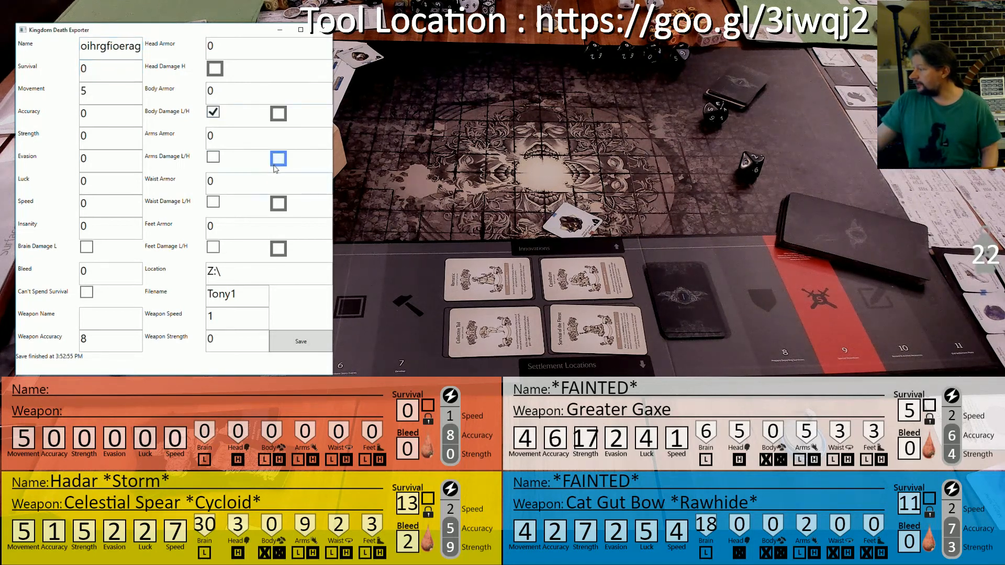
click(279, 158)
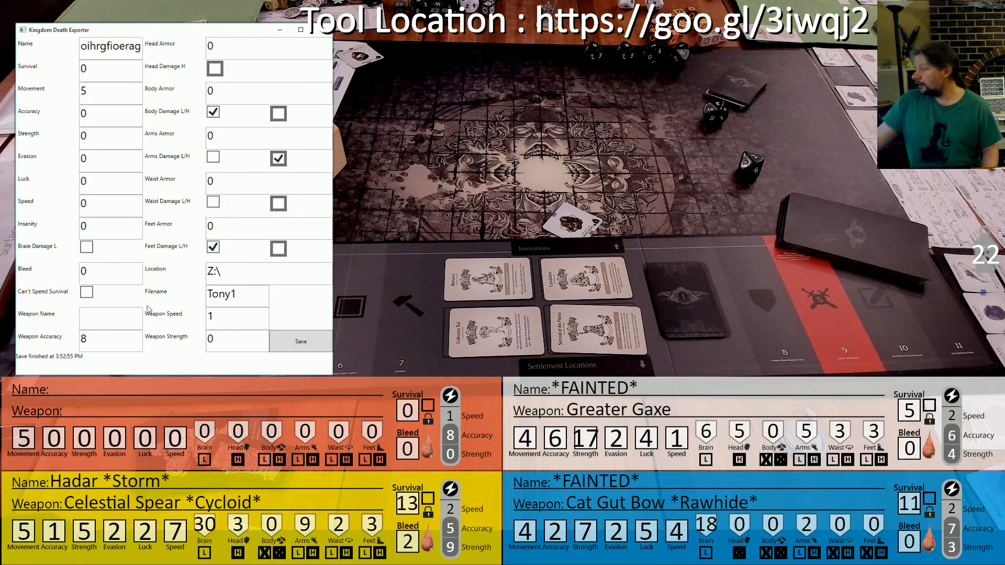
text(ehrgiujqgna)
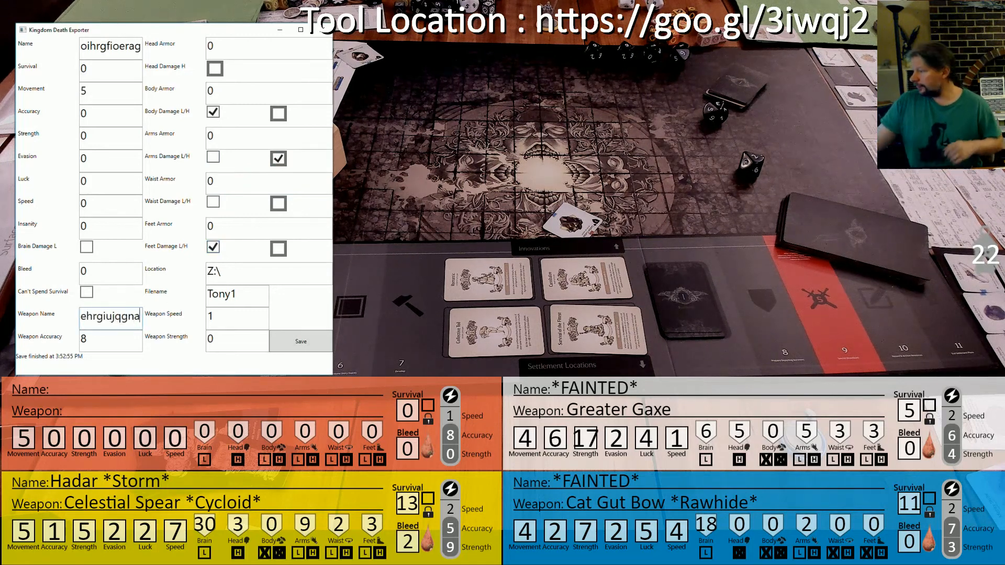
Save the form so the orange card shows the name, weapon and damage marks
click(301, 340)
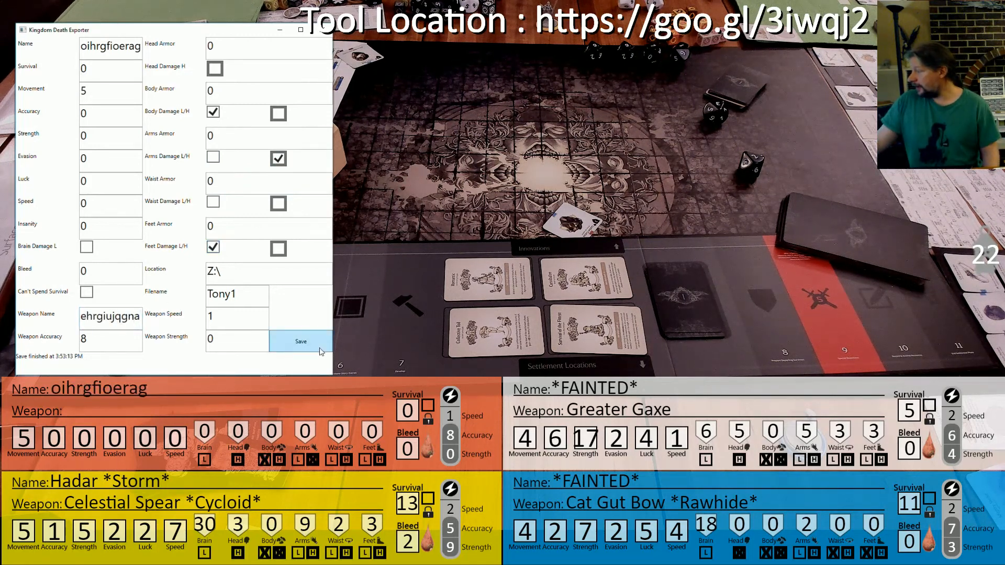
click(299, 342)
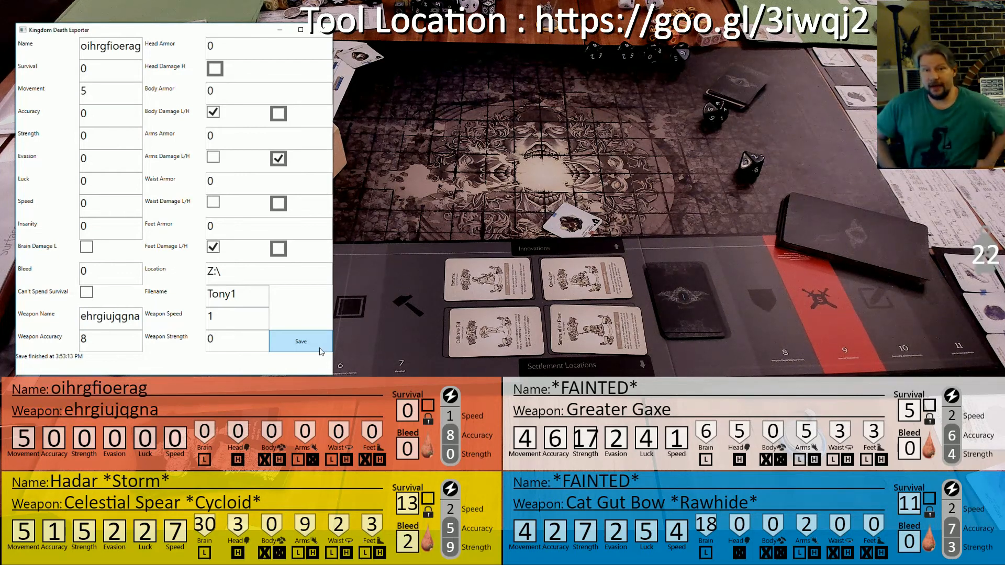